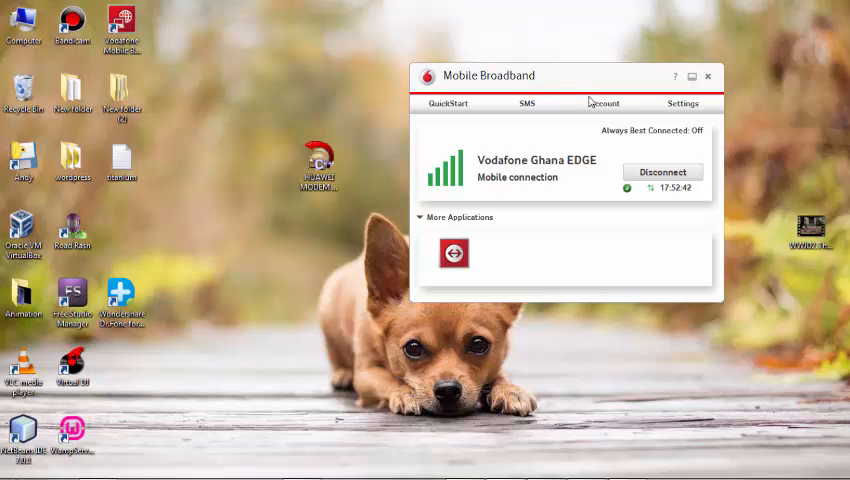
{"action": "mouse_move", "coordinate": [772, 168]}
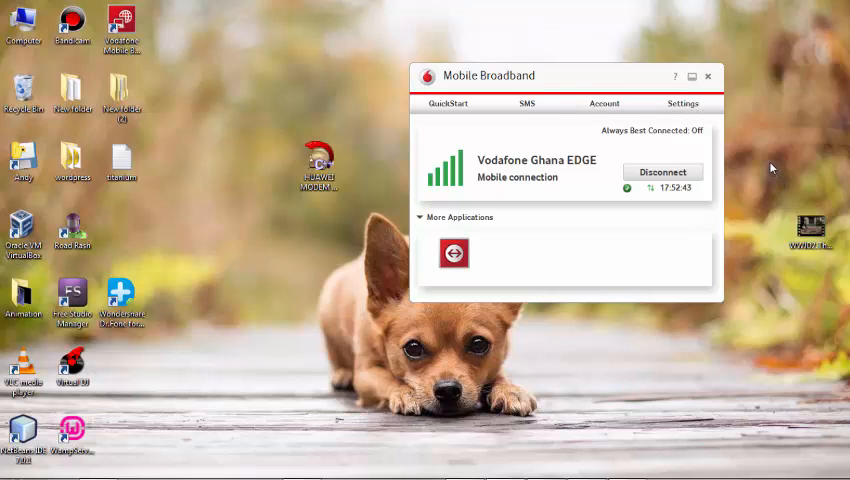
{"action": "mouse_move", "coordinate": [762, 164]}
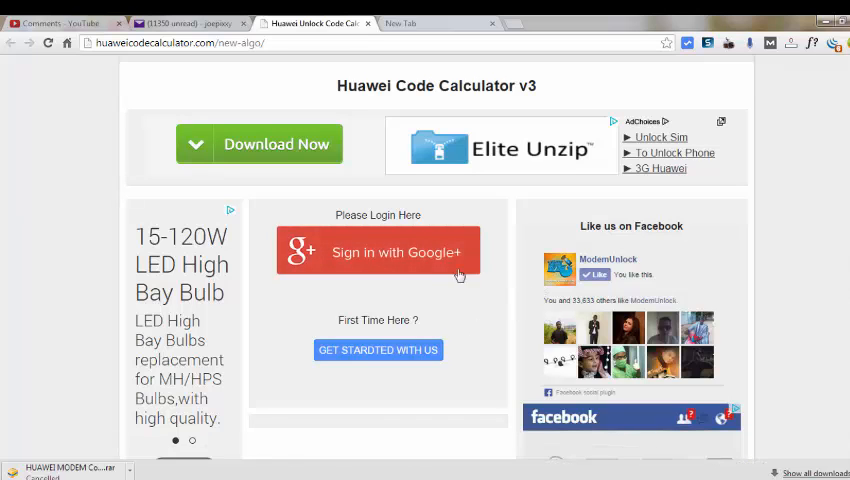
Sign in with the Google account to reach the IMEI and model entry form
{"action": "left_click", "coordinate": [376, 252]}
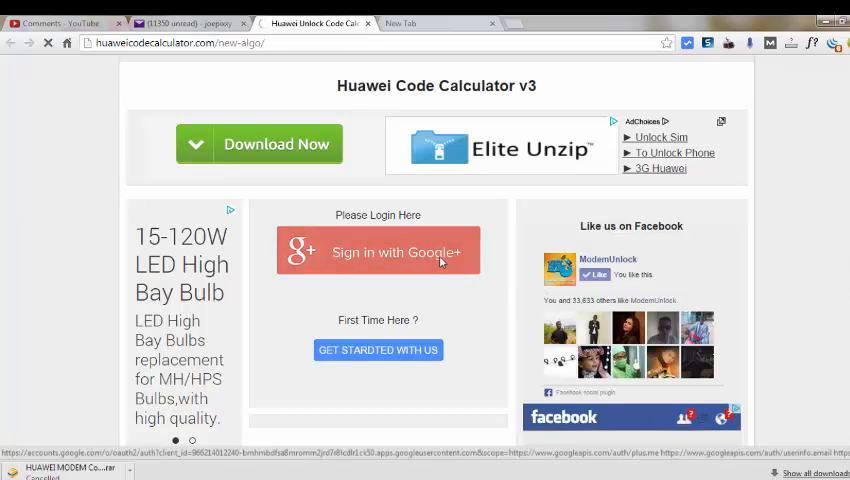
{"action": "left_click", "coordinate": [376, 252]}
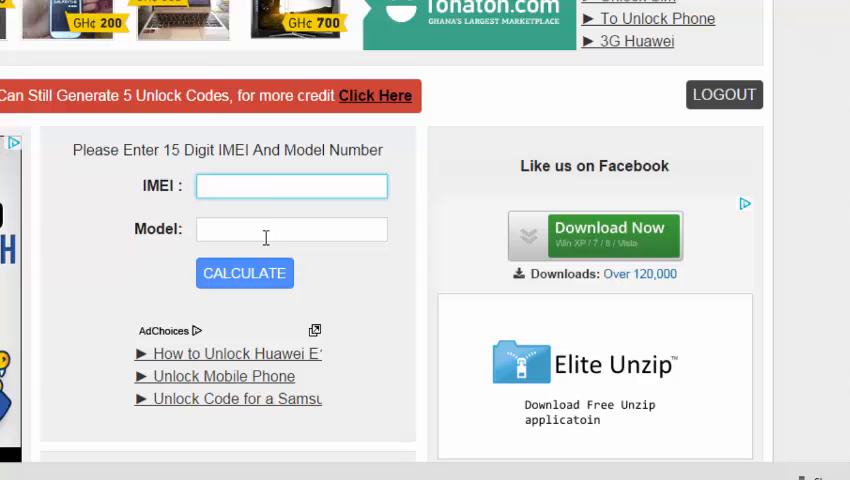
{"action": "type", "text": "v"}
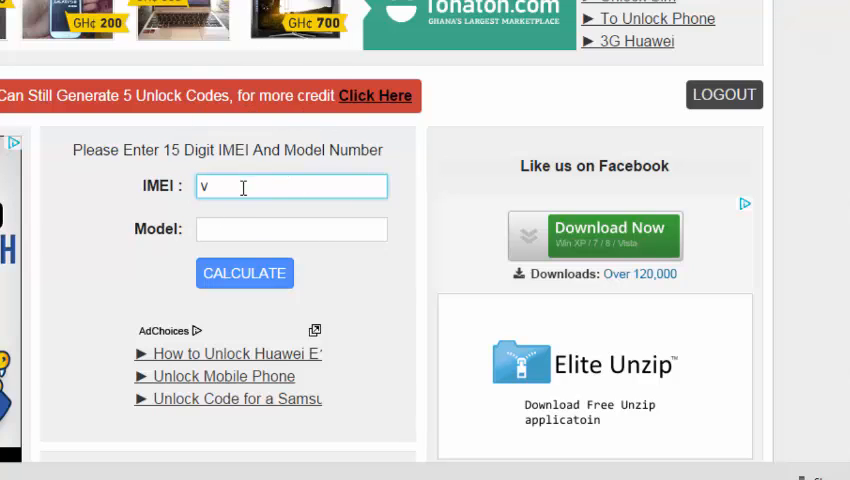
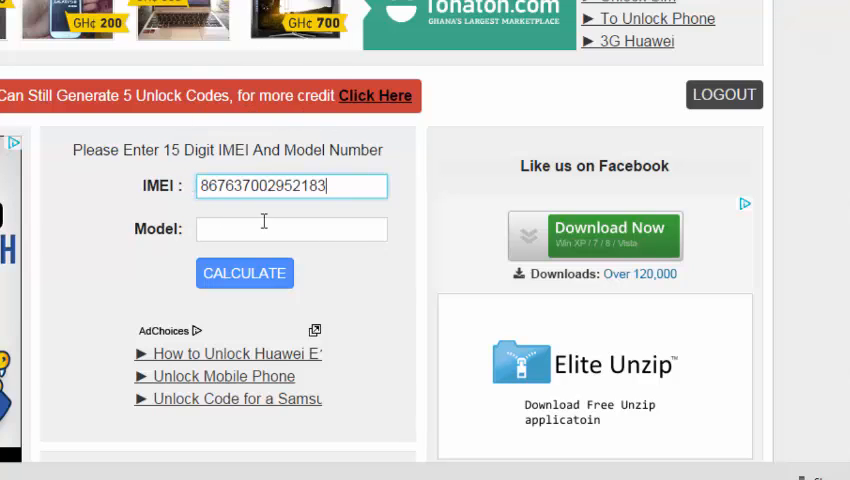
{"action": "left_click", "coordinate": [292, 228]}
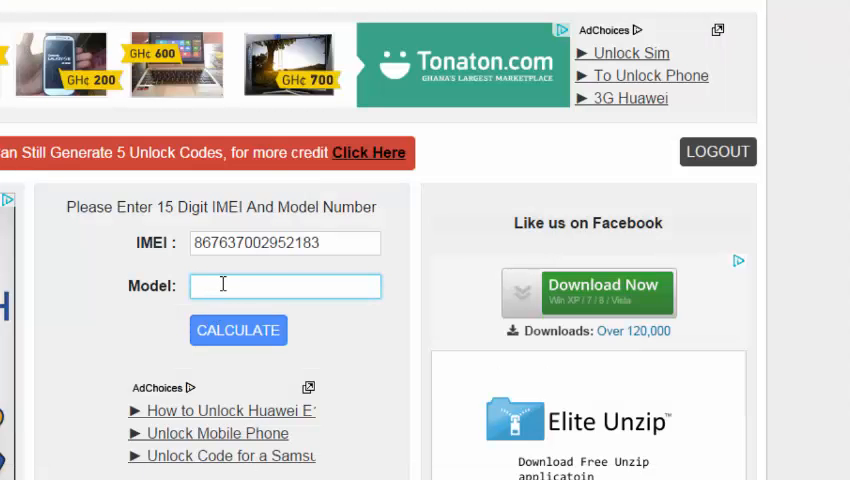
{"action": "type", "text": "K4201"}
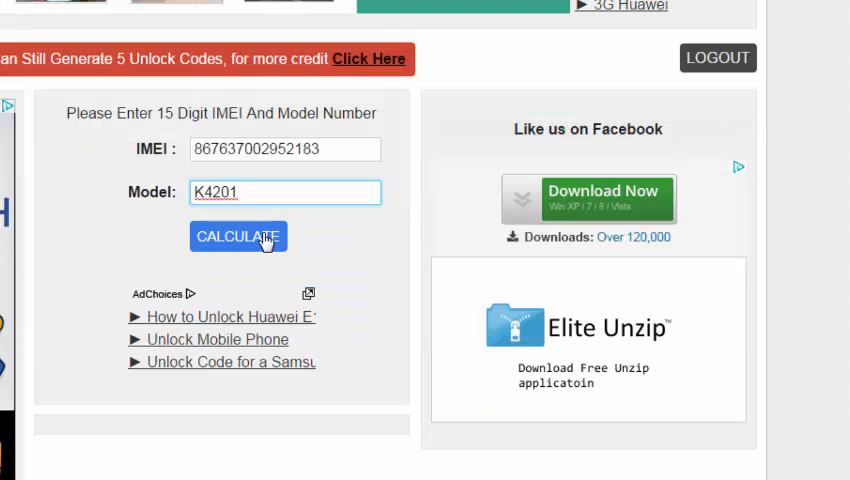
{"action": "mouse_move", "coordinate": [318, 248]}
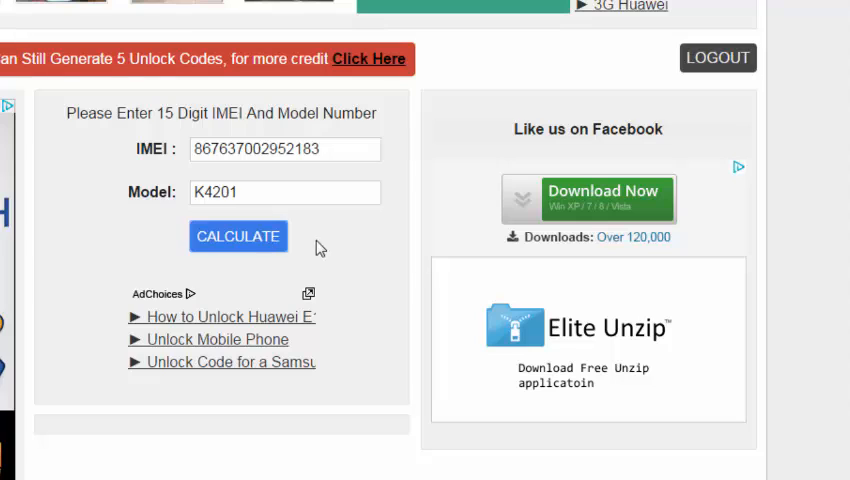
{"action": "left_click", "coordinate": [238, 236]}
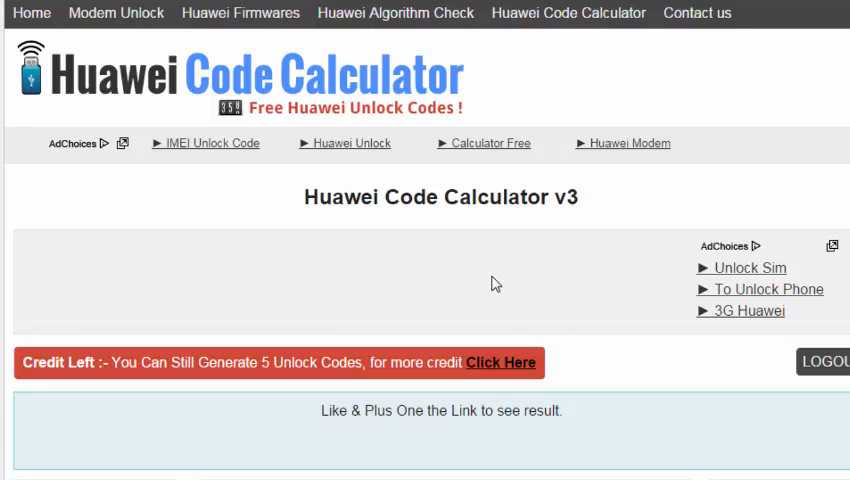
{"action": "scroll", "scroll_direction": "down", "scroll_amount": 3}
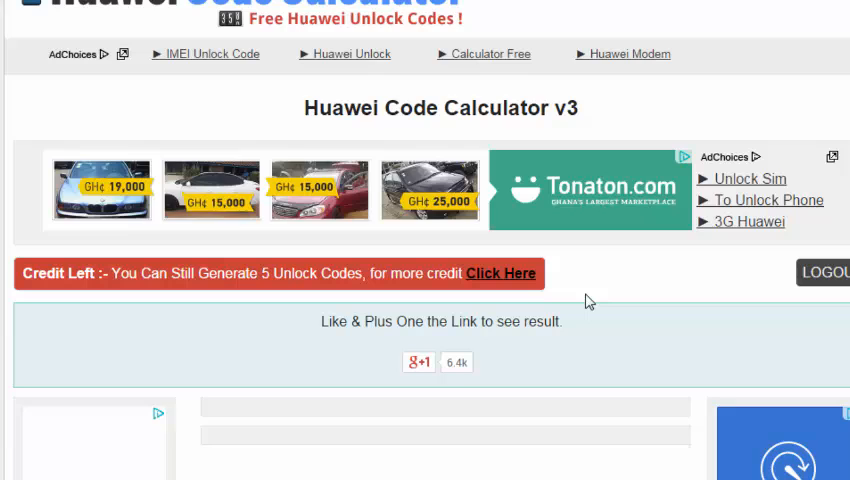
{"action": "scroll", "scroll_direction": "down", "scroll_amount": 3}
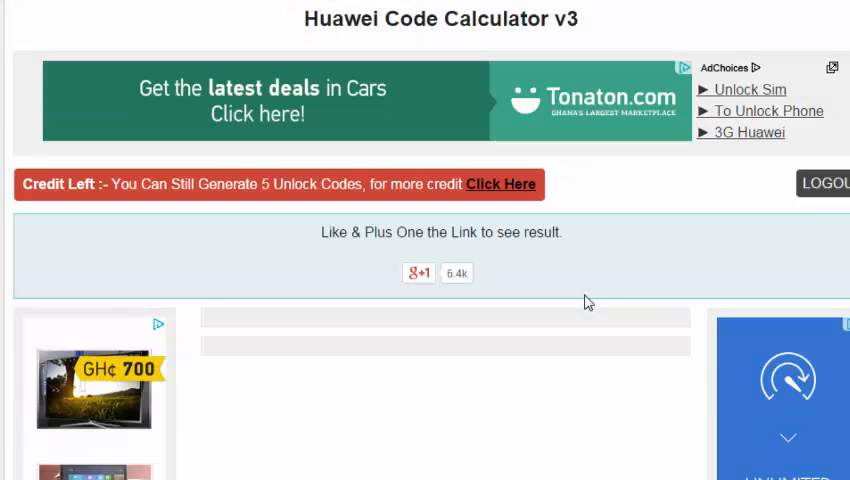
{"action": "left_click", "coordinate": [420, 272]}
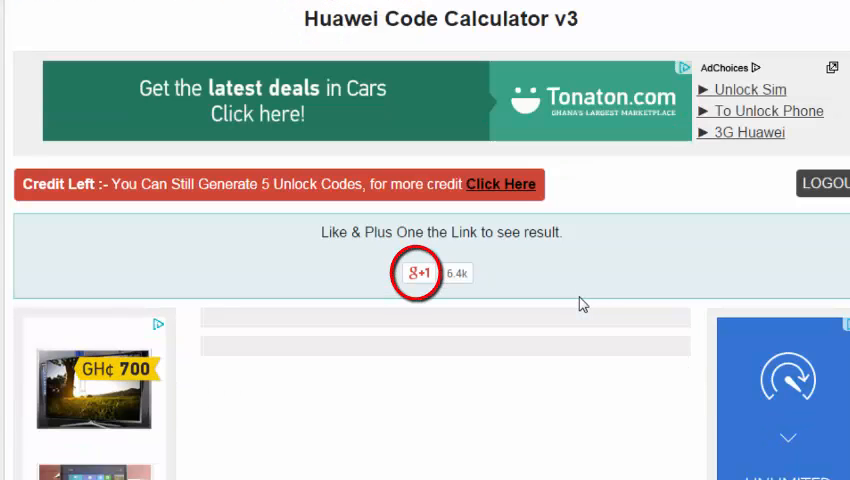
{"action": "scroll", "scroll_direction": "down", "scroll_amount": 3}
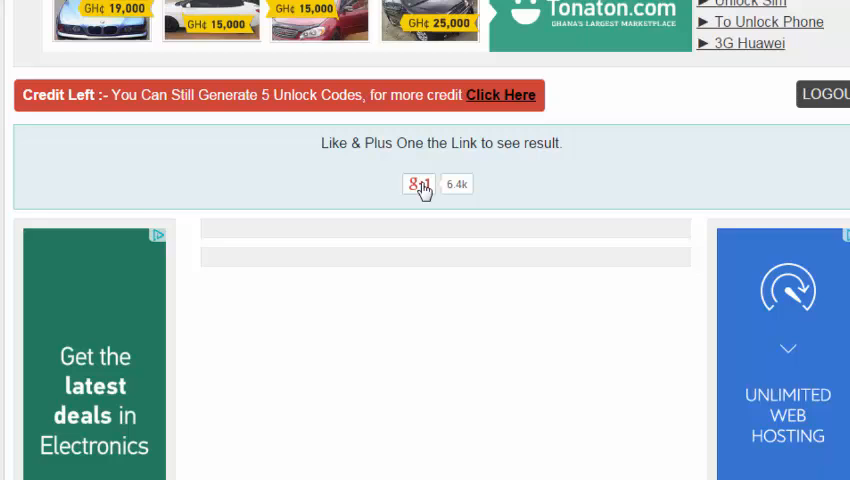
{"action": "left_click", "coordinate": [416, 184]}
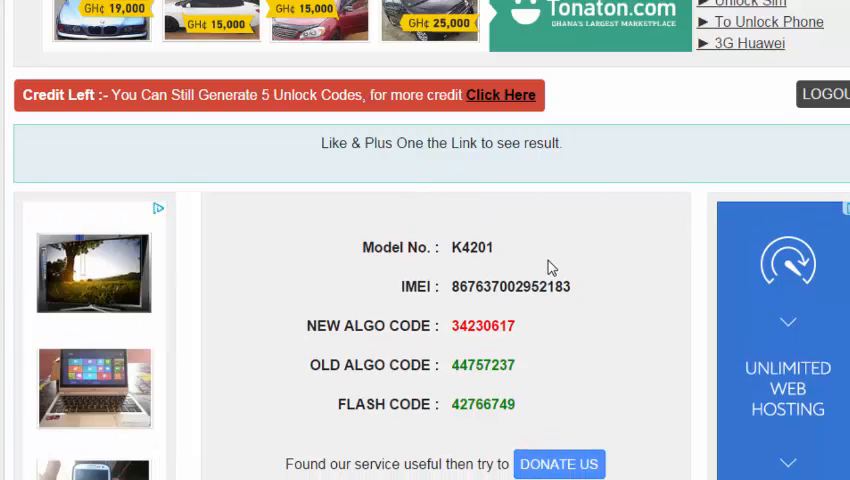
{"action": "scroll", "scroll_direction": "down", "scroll_amount": 3}
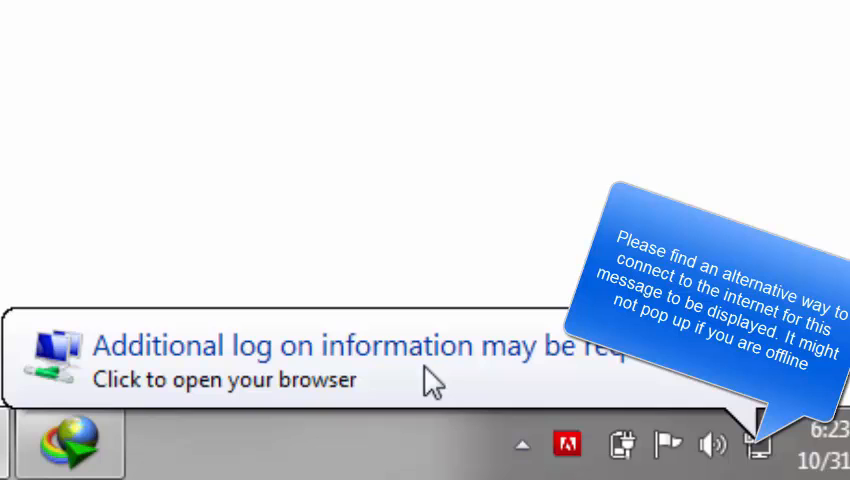
{"action": "mouse_move", "coordinate": [472, 378]}
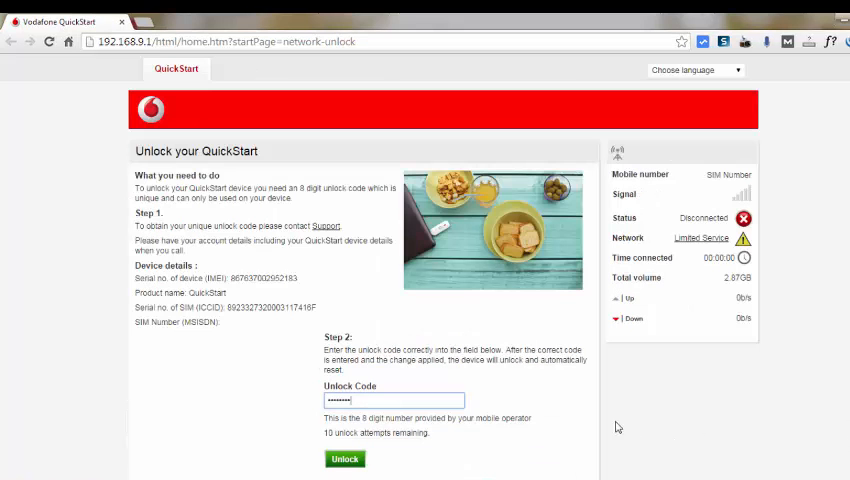
Submit the unlock code to the modem and continue to configure its connection
{"action": "scroll", "scroll_direction": "down", "scroll_amount": 3}
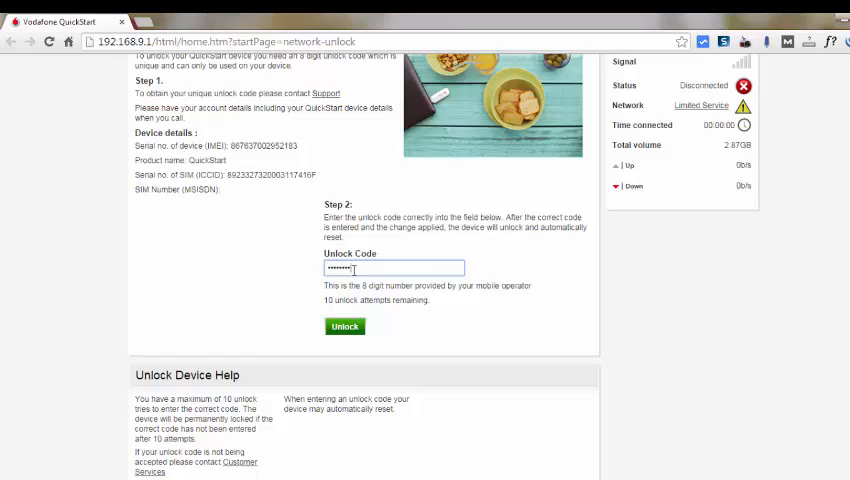
{"action": "left_click", "coordinate": [344, 326]}
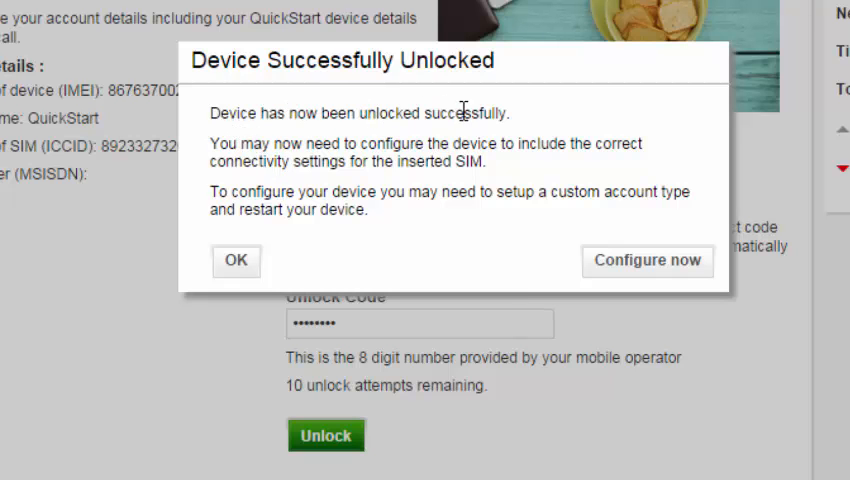
{"action": "left_click", "coordinate": [648, 260]}
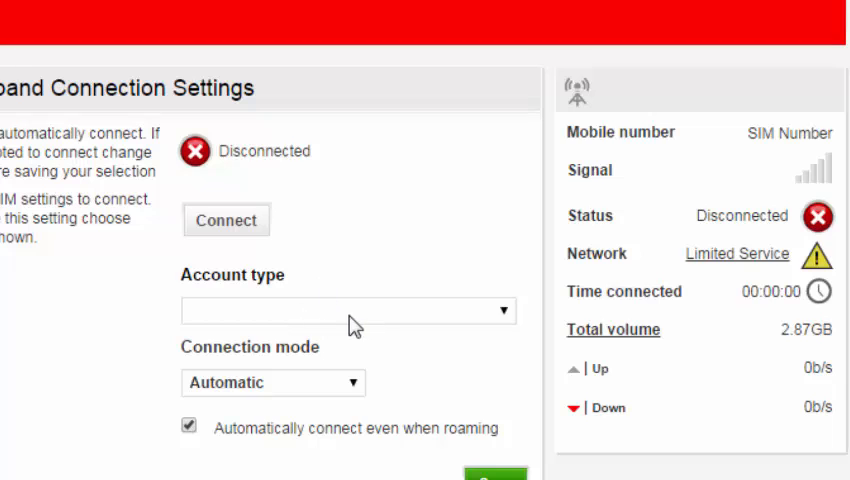
Browse the Account type choices without picking one while the modem registers on tiGO GHANA EDGE
{"action": "left_click", "coordinate": [348, 310]}
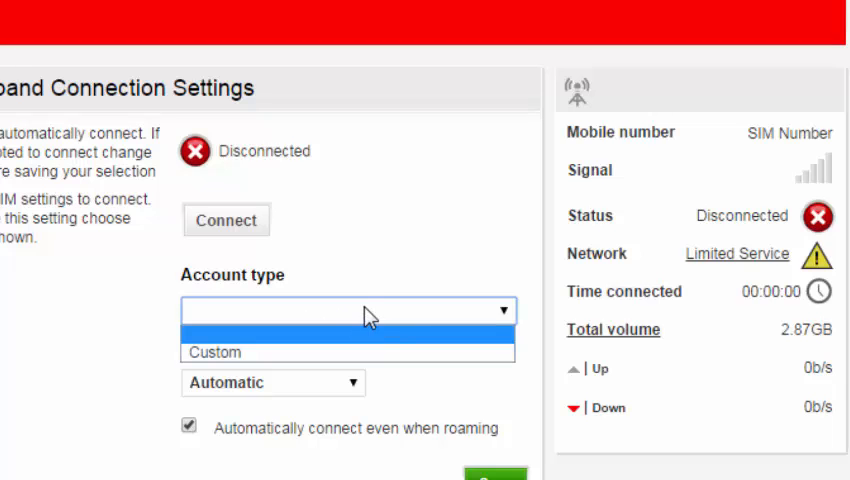
{"action": "left_click", "coordinate": [348, 312]}
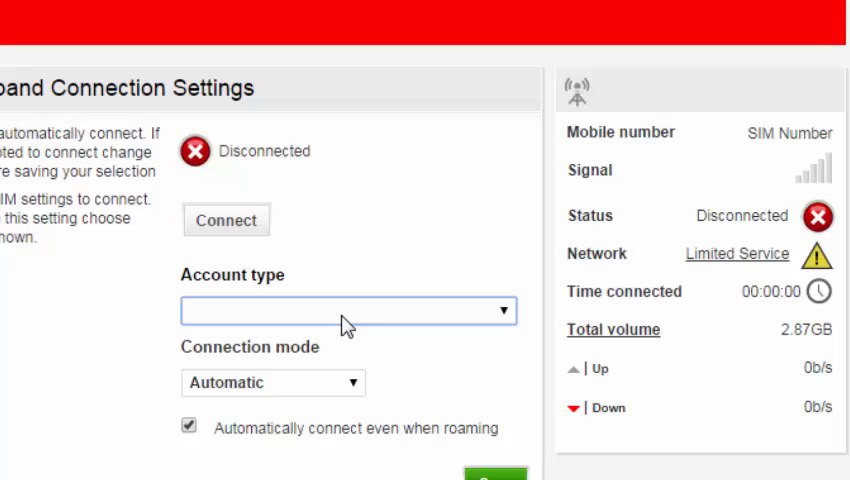
{"action": "left_click", "coordinate": [348, 310]}
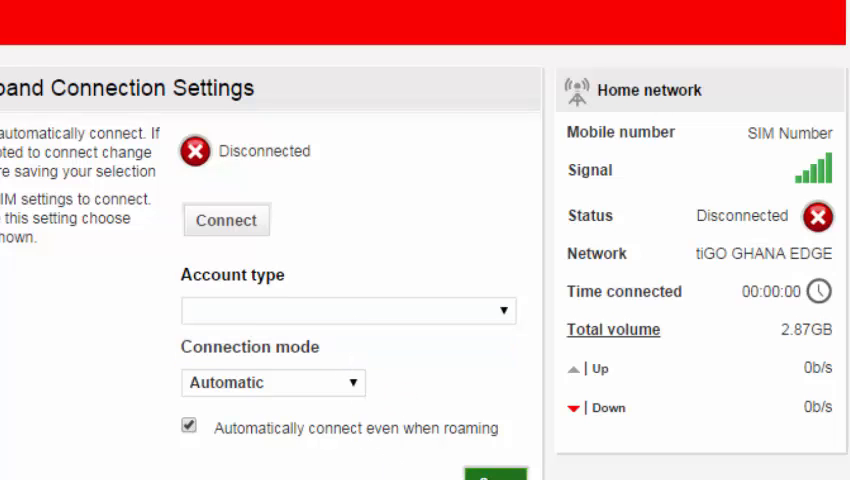
{"action": "mouse_move", "coordinate": [732, 282]}
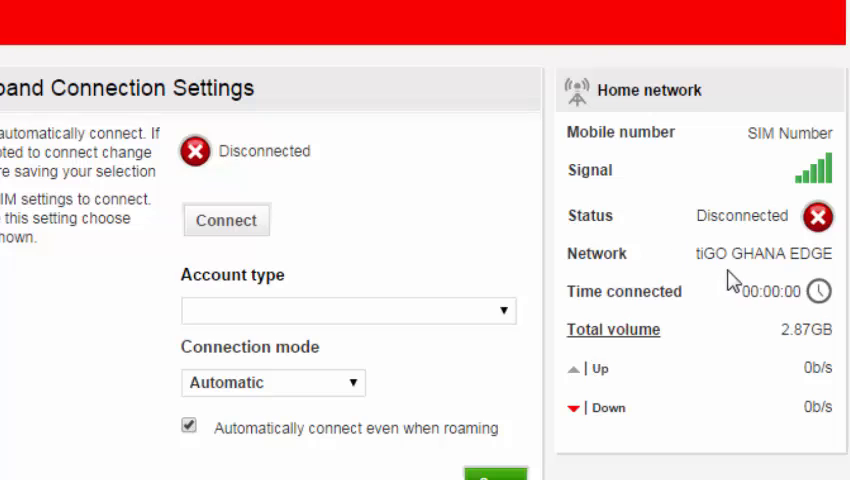
{"action": "left_click_drag", "start_coordinate": [696, 252], "coordinate": [804, 252]}
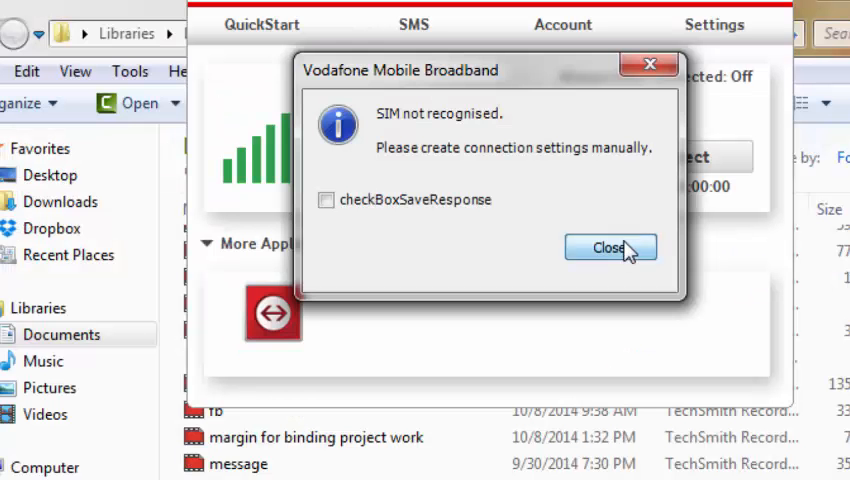
Dismiss the 'SIM not recognised' warning
{"action": "left_click", "coordinate": [610, 246]}
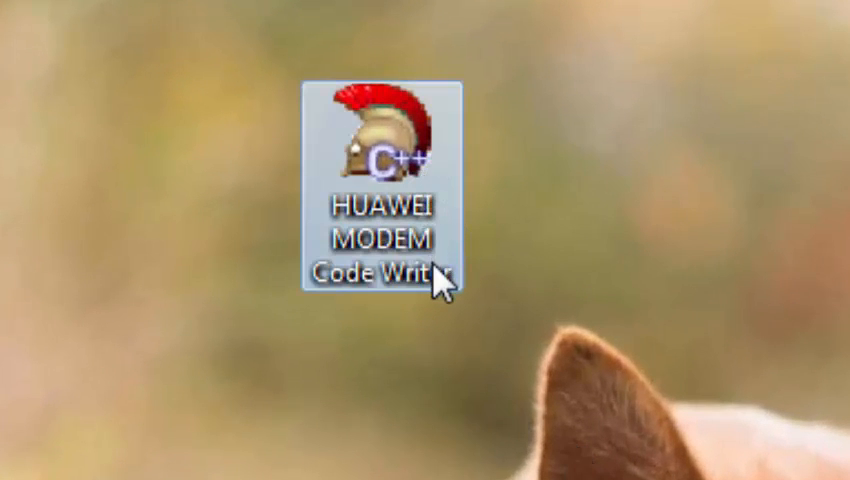
{"action": "mouse_move", "coordinate": [404, 204]}
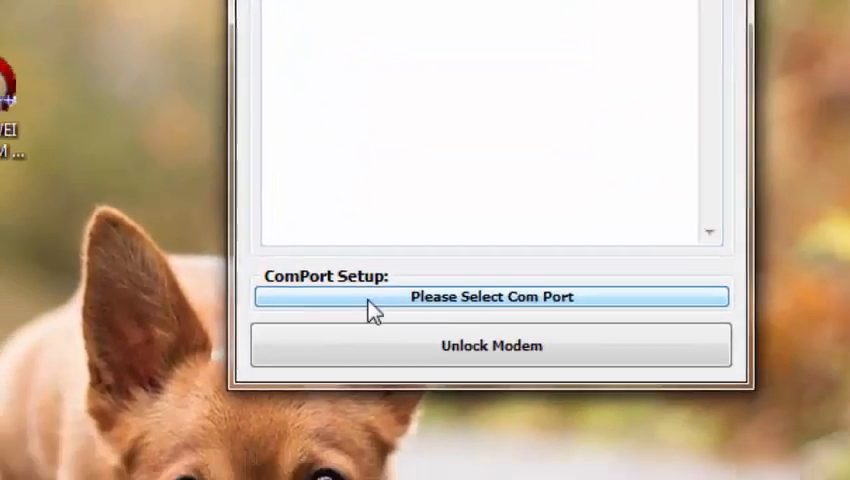
Bring up the COM port detection and selection dialog
{"action": "left_click", "coordinate": [488, 296]}
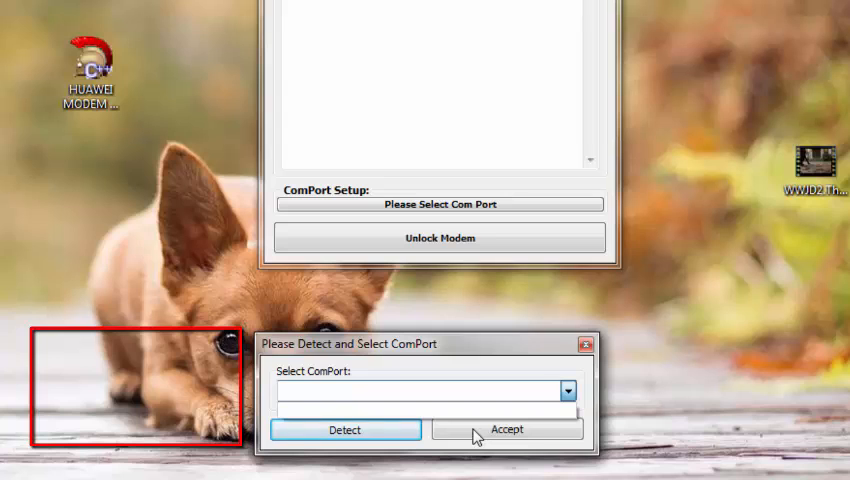
{"action": "mouse_move", "coordinate": [188, 312]}
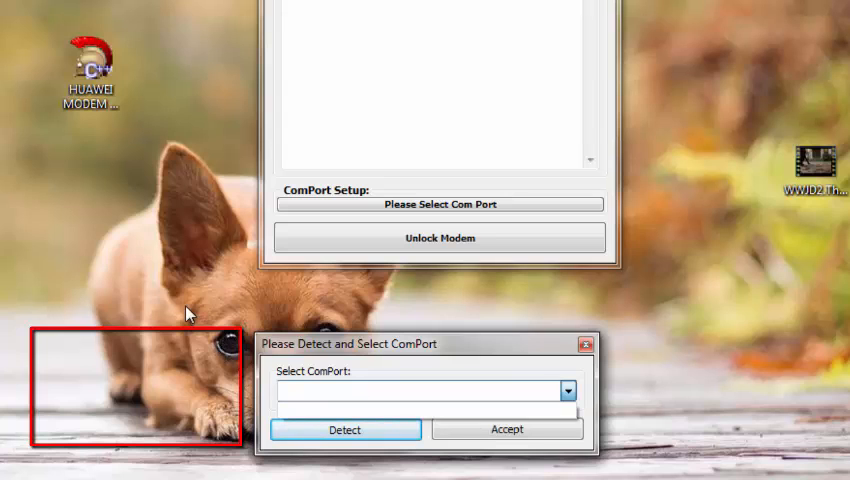